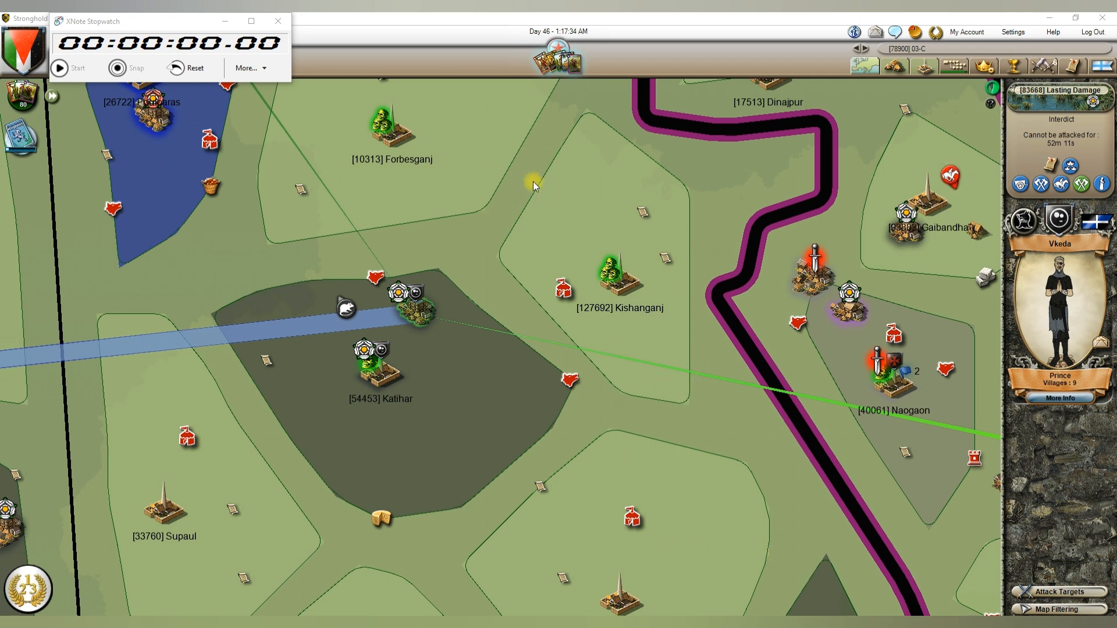
mouse_move(497, 173)
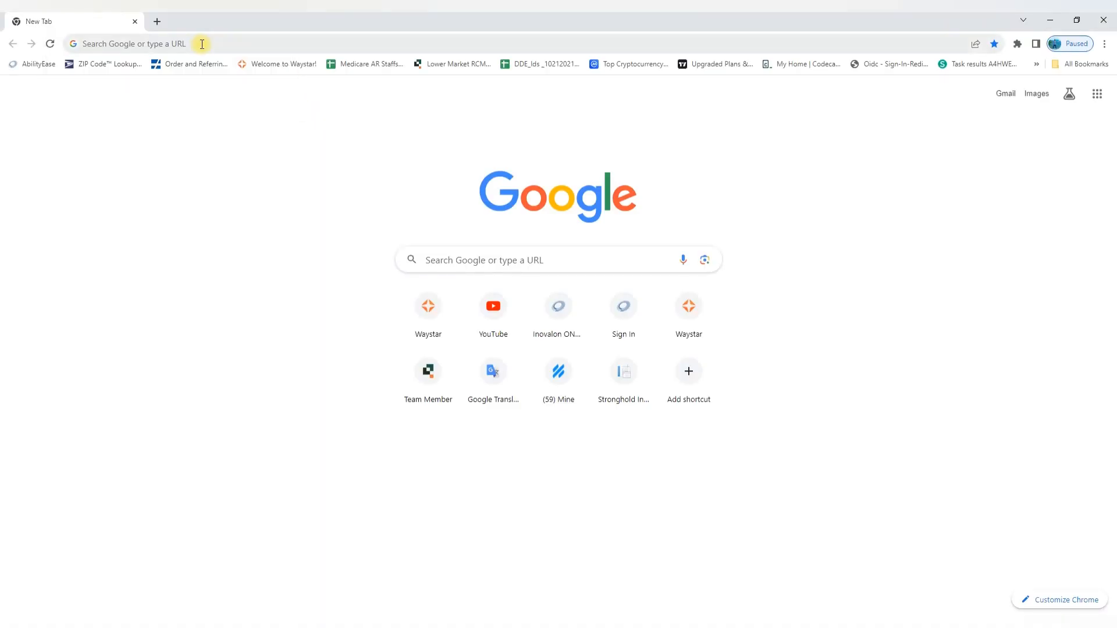
Step: Navigate to strongholdkingdoms.com from the address bar, reaching the homepage with its sign-up form
type("strongholdkingdoms.com")
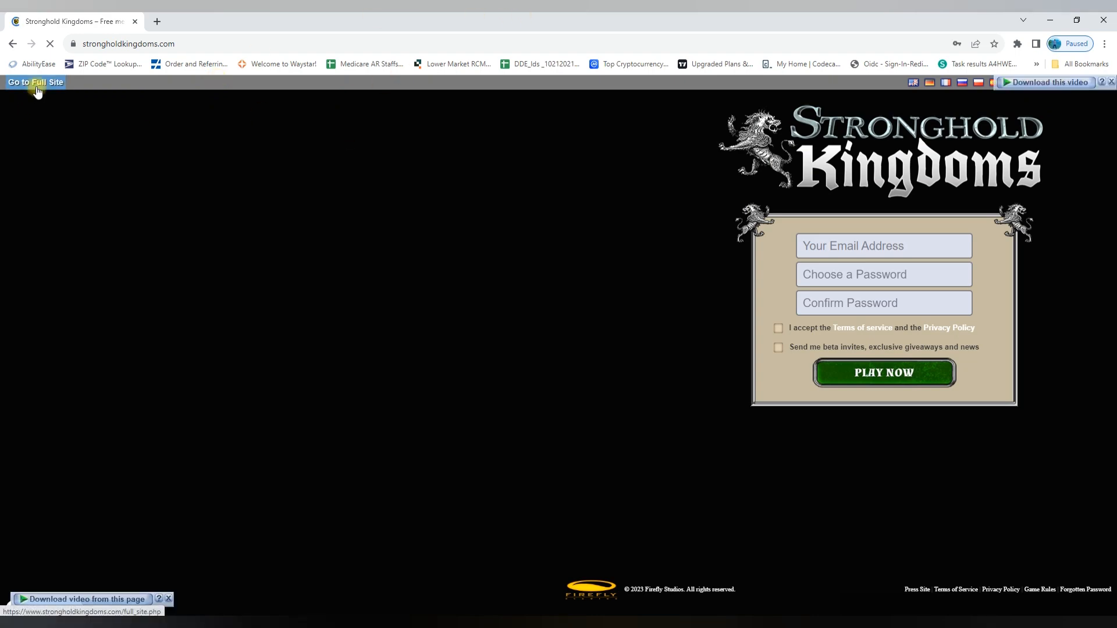
Step: Switch to the full site via 'Go to Full Site', showing the signed-in welcome page
left_click(35, 82)
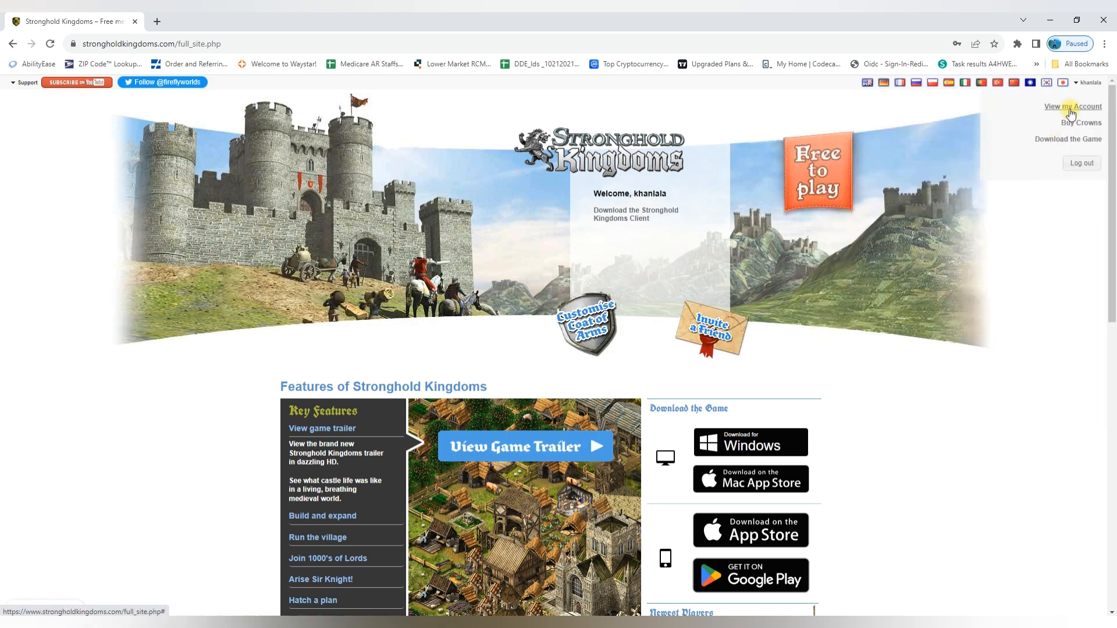
Step: Open 'View my Account' and request deletion via 'Delete My Account' in the GDPR section
left_click(1072, 107)
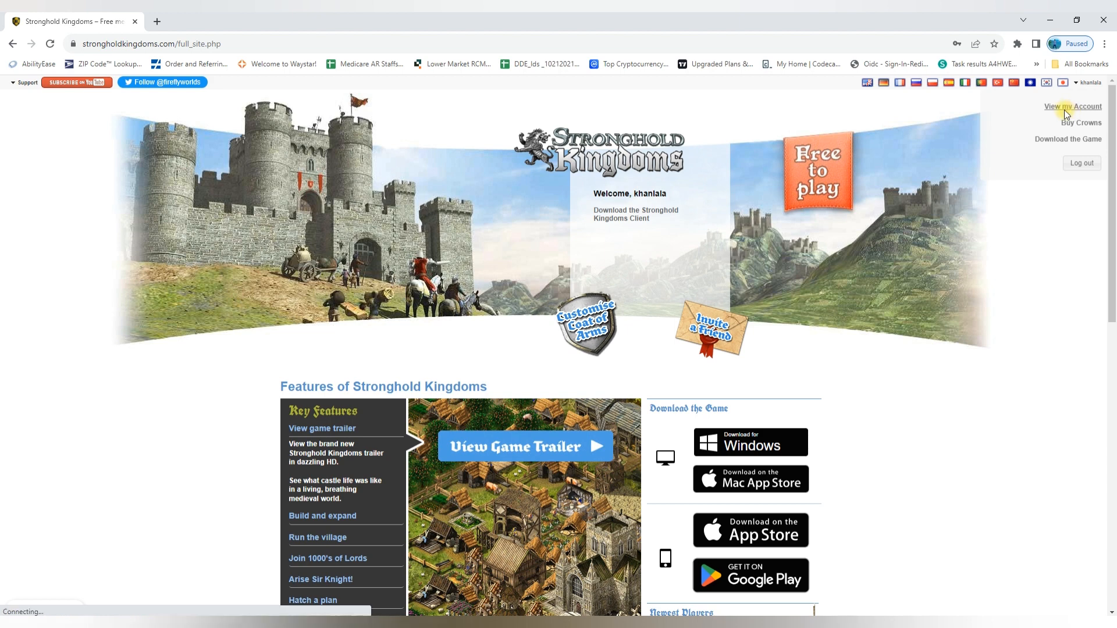
left_click(1072, 106)
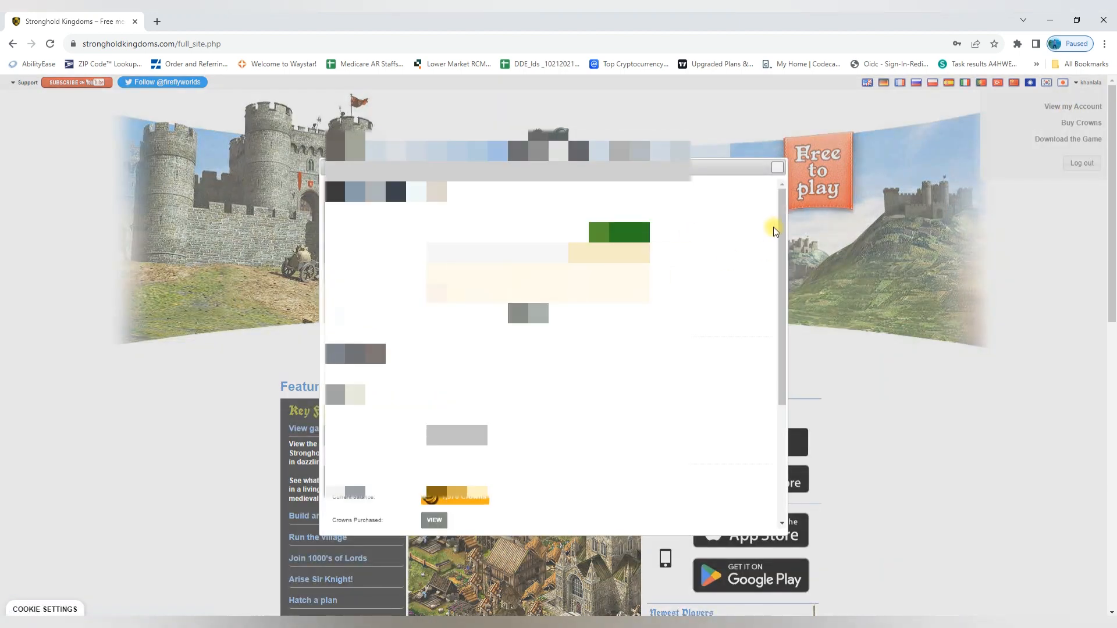
scroll("down", 3)
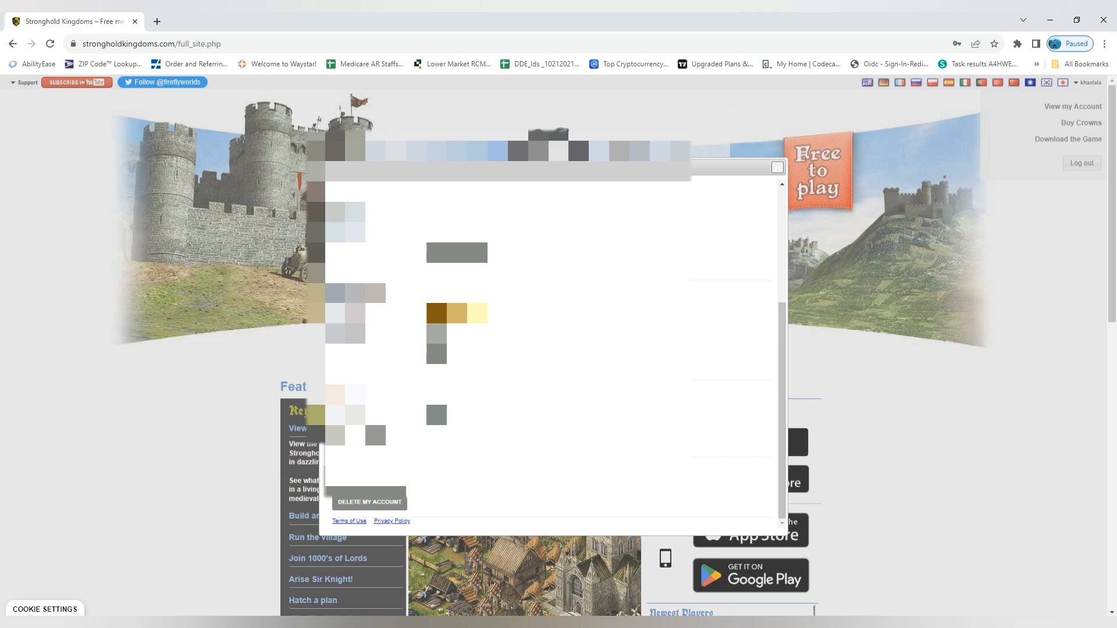
left_click(369, 502)
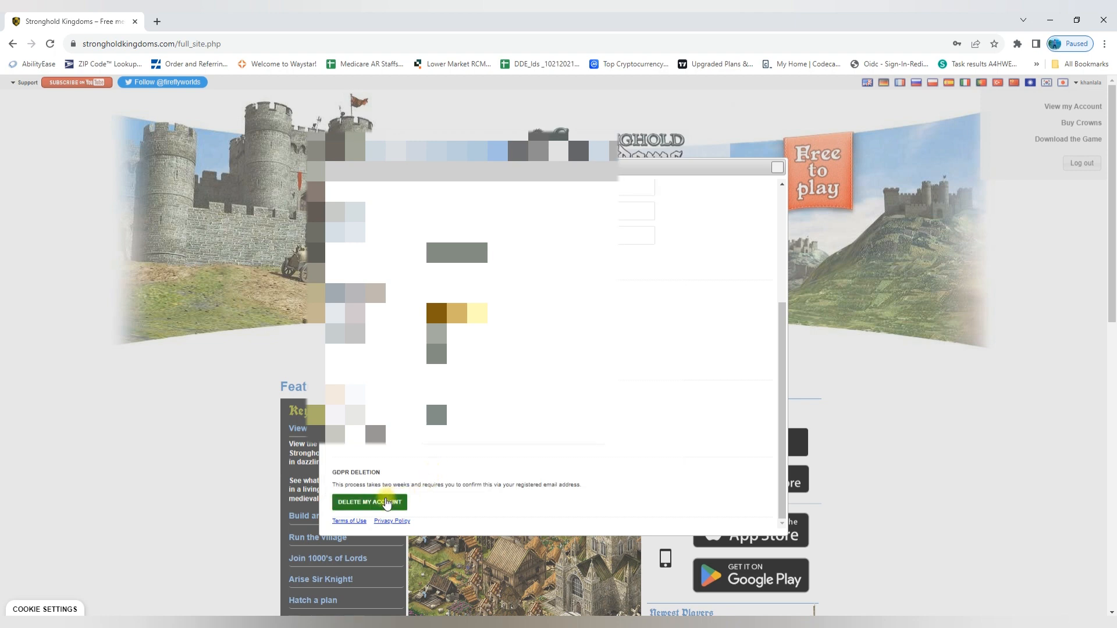